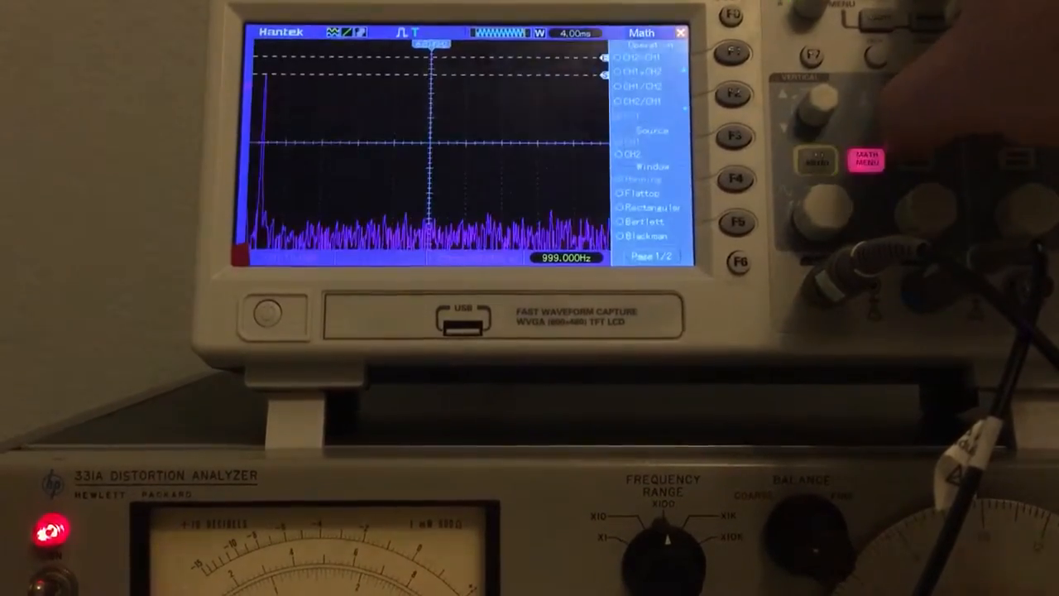
Step: Turn off the FFT math display and bring up the channel 1 menu with the 1 kHz waveform
{"action": "left_click", "coordinate": [865, 172]}
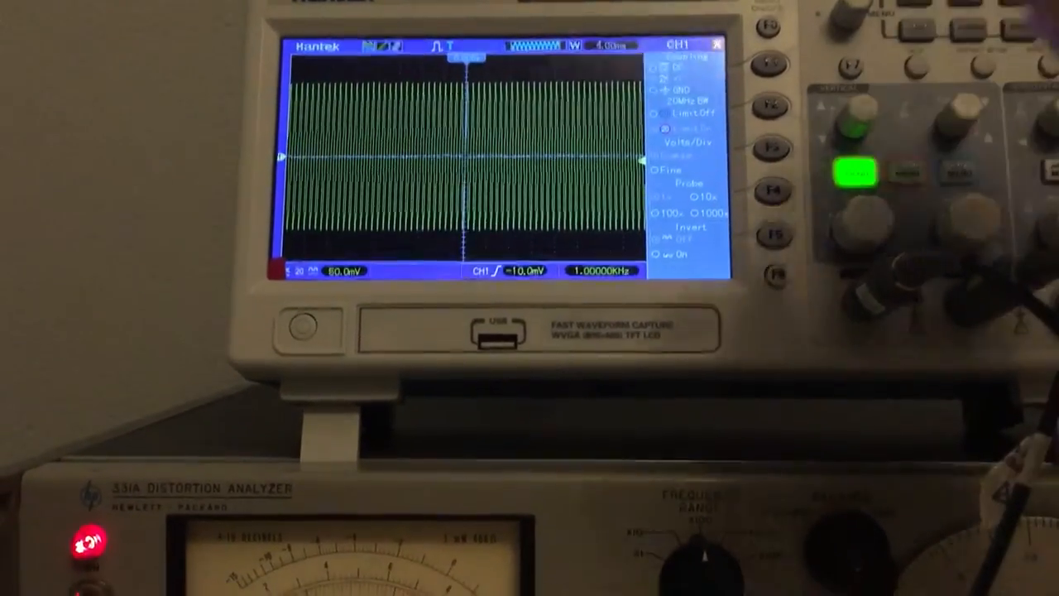